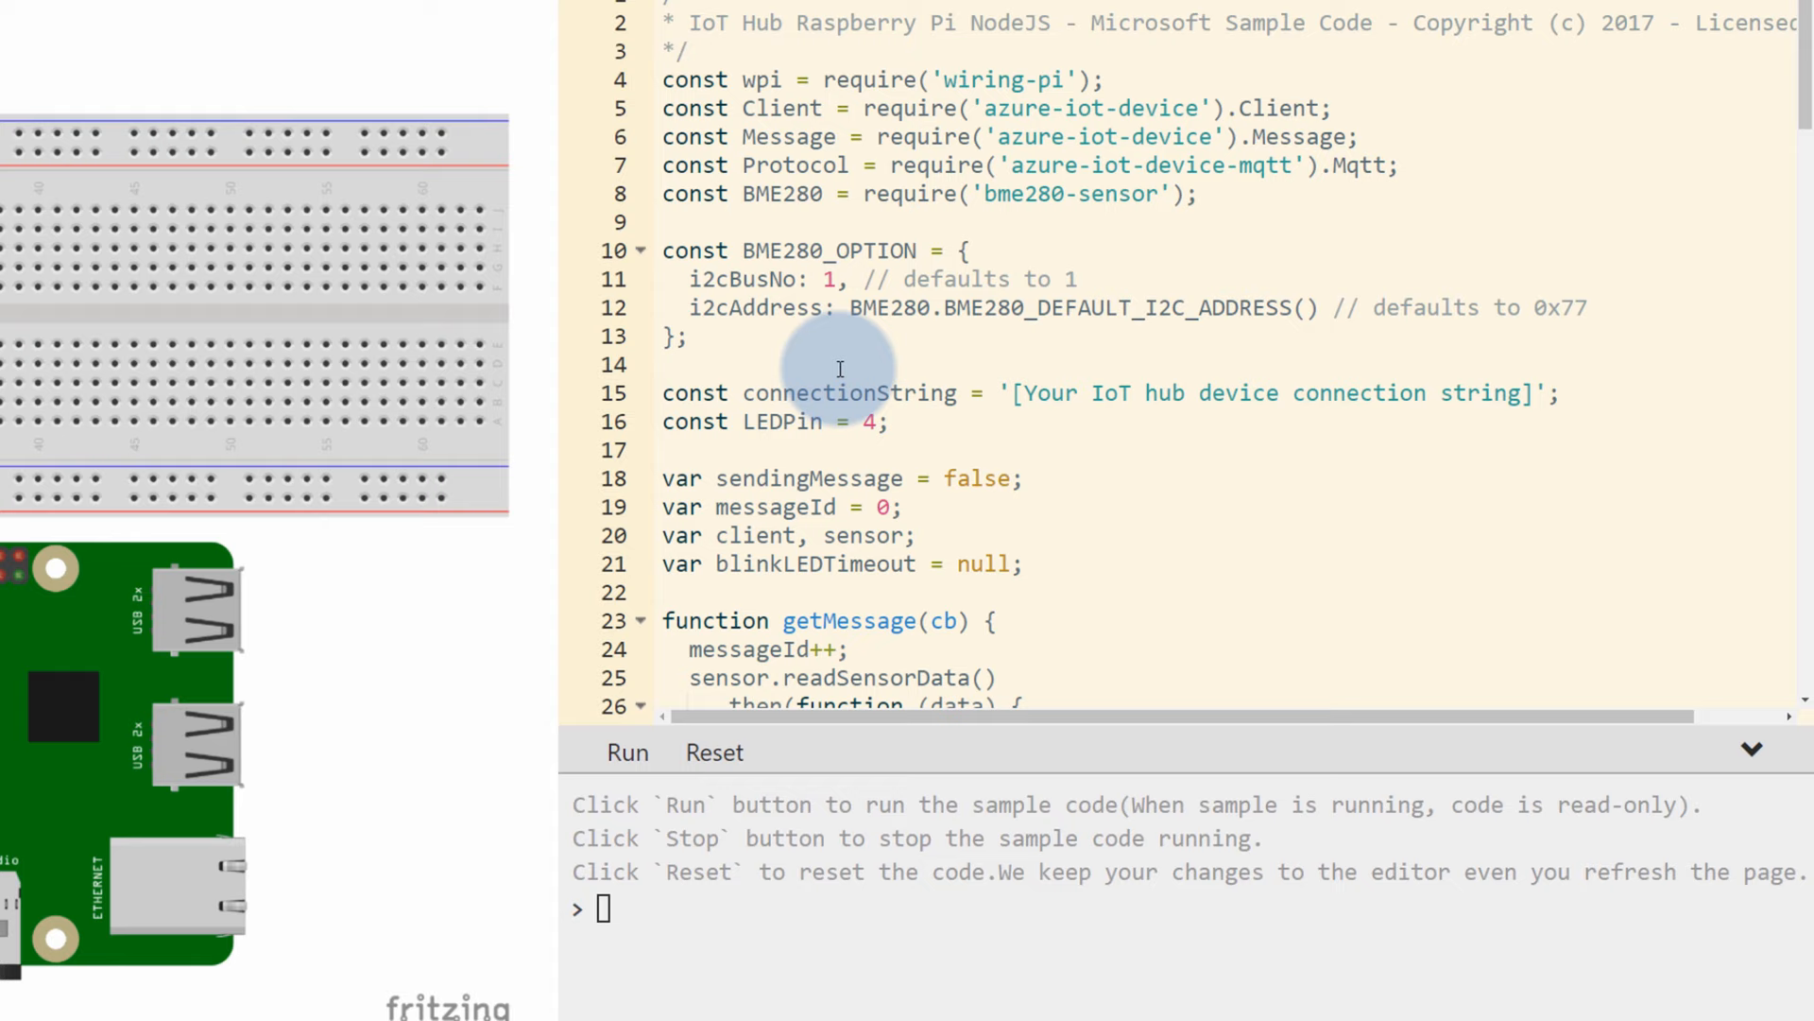
# - Switch from the simulator's browser tab to the Microsoft Azure portal dashboard
pyautogui.click(110, 17)
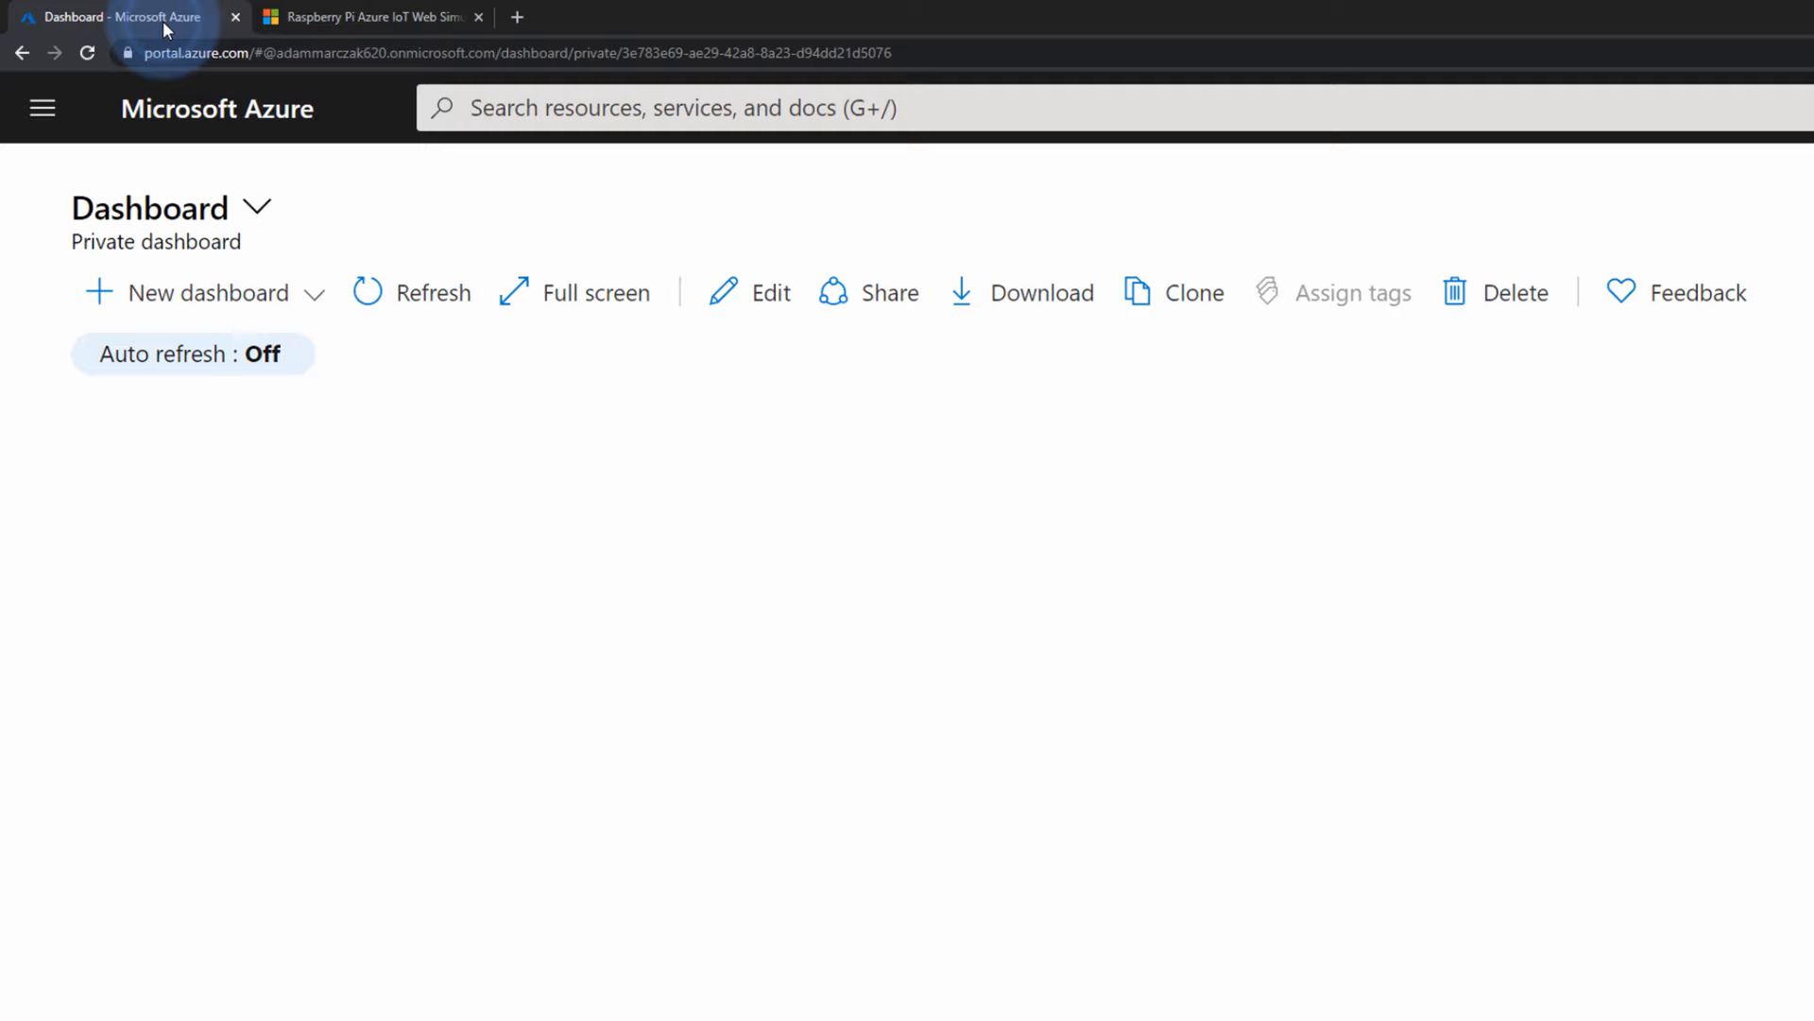
# - Begin a new IoT Hub resource from the portal menu's Create a resource entry
pyautogui.click(41, 107)
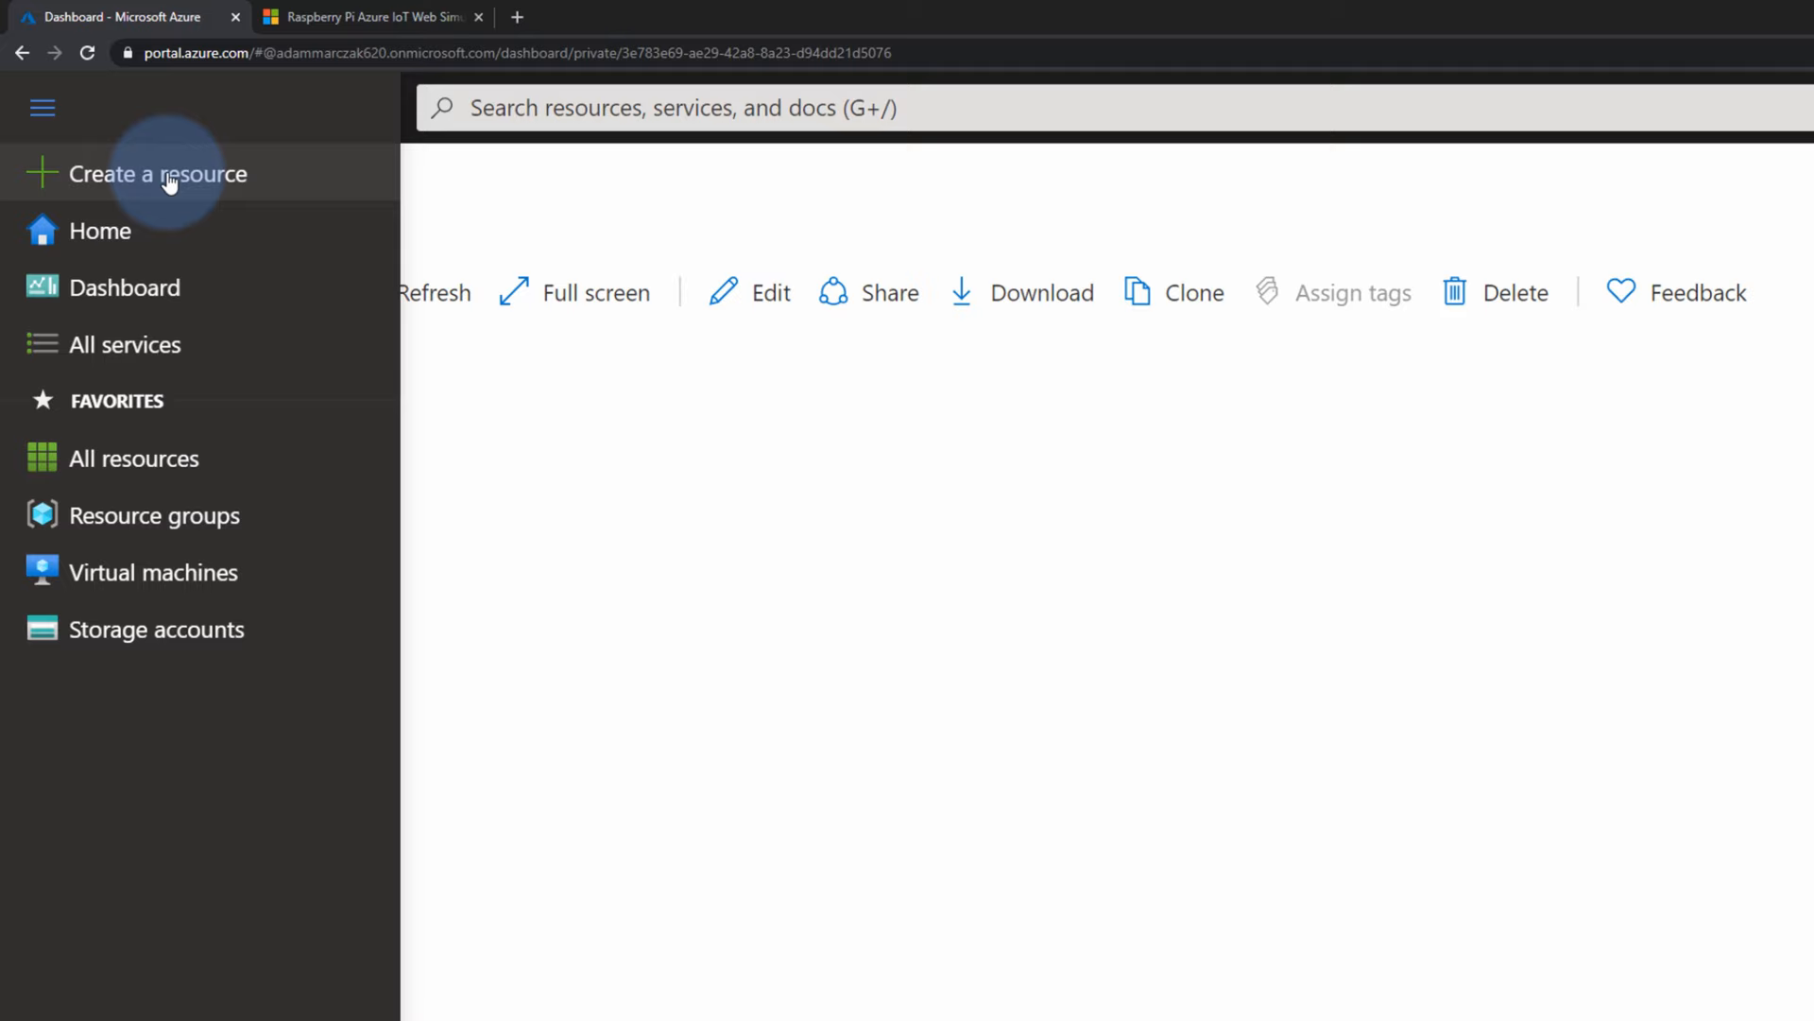
pyautogui.click(159, 174)
pyautogui.write('az')
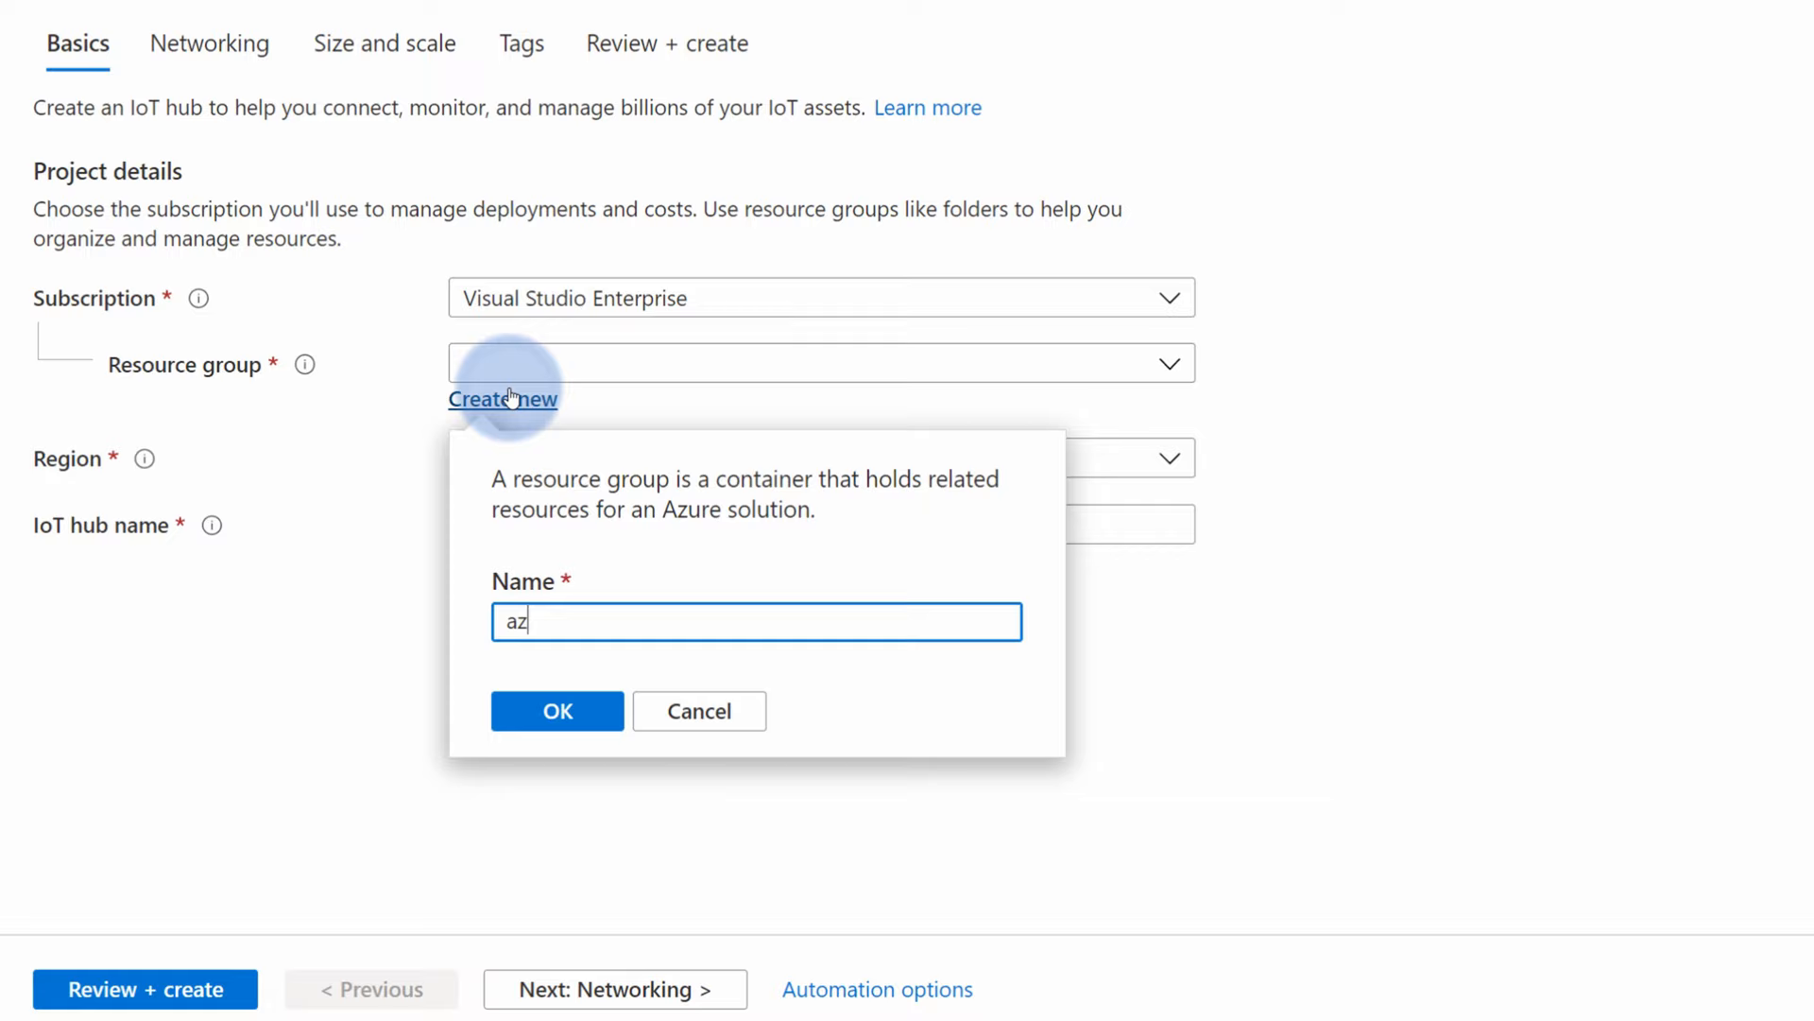
# - Fill hub basics with new resource group az900-iot, West Europe, hub name amdemoiot, and review
pyautogui.click(818, 457)
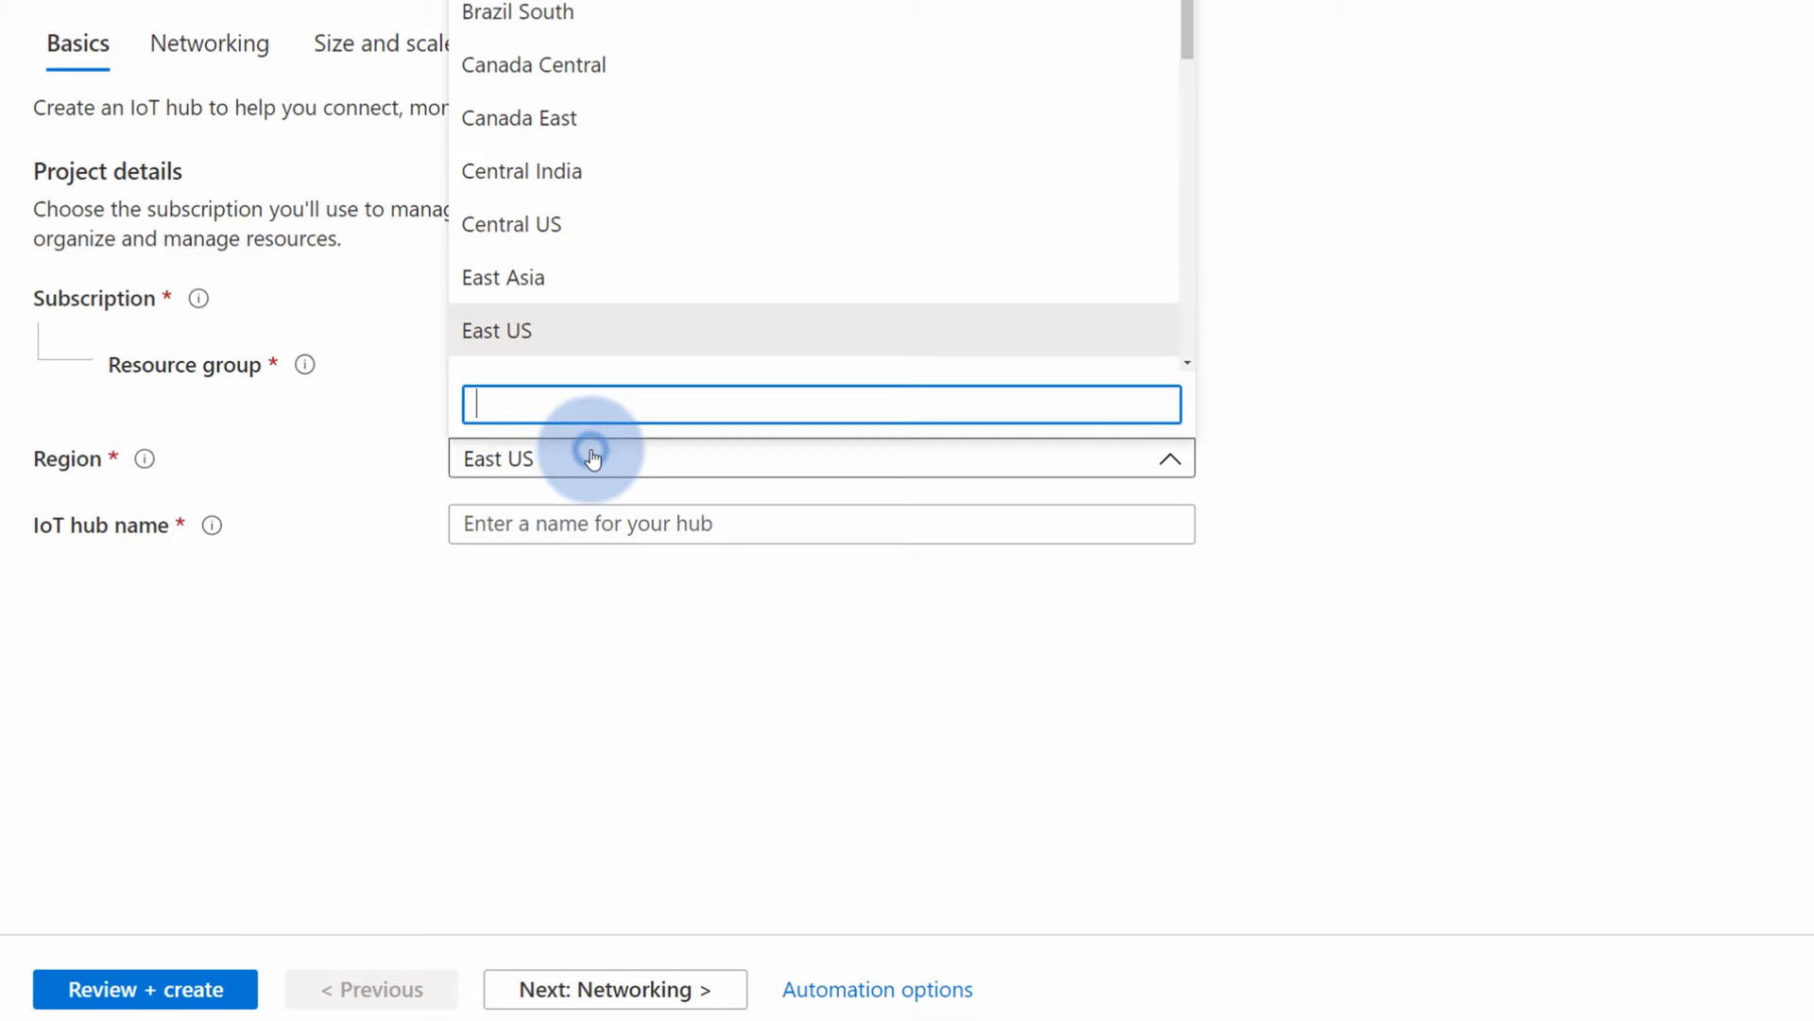
pyautogui.write('am')
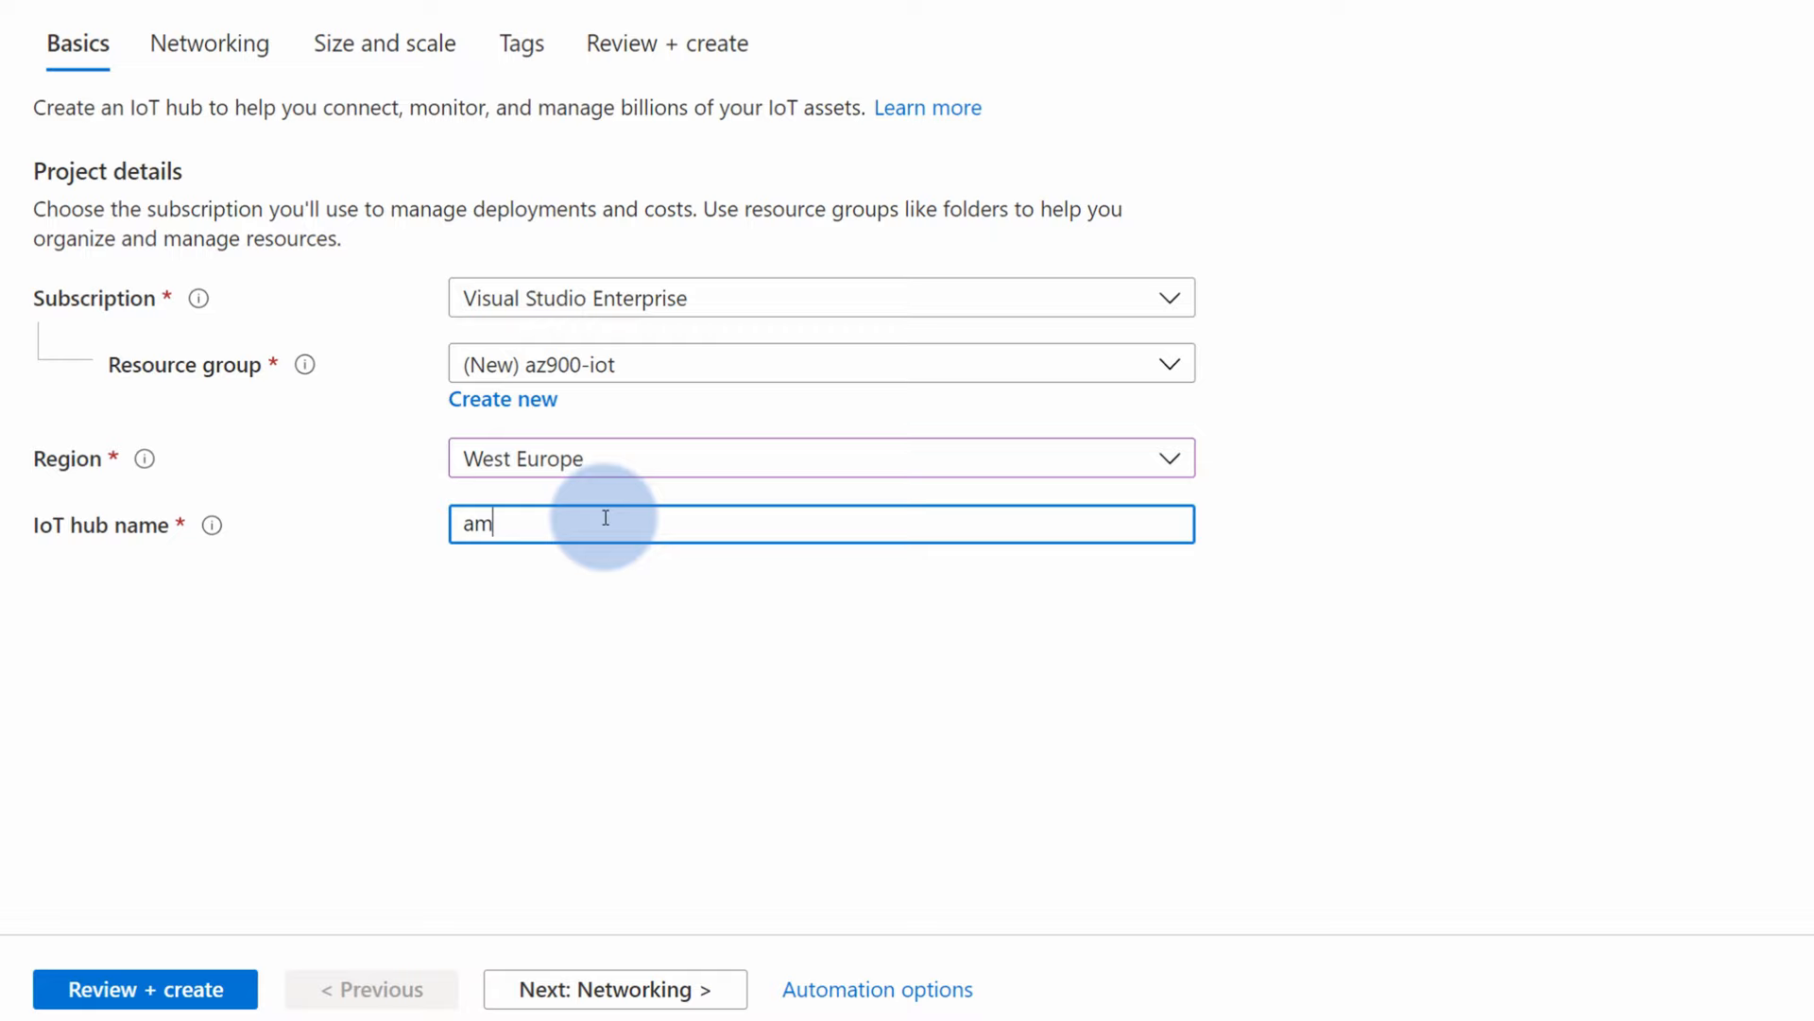
pyautogui.click(146, 988)
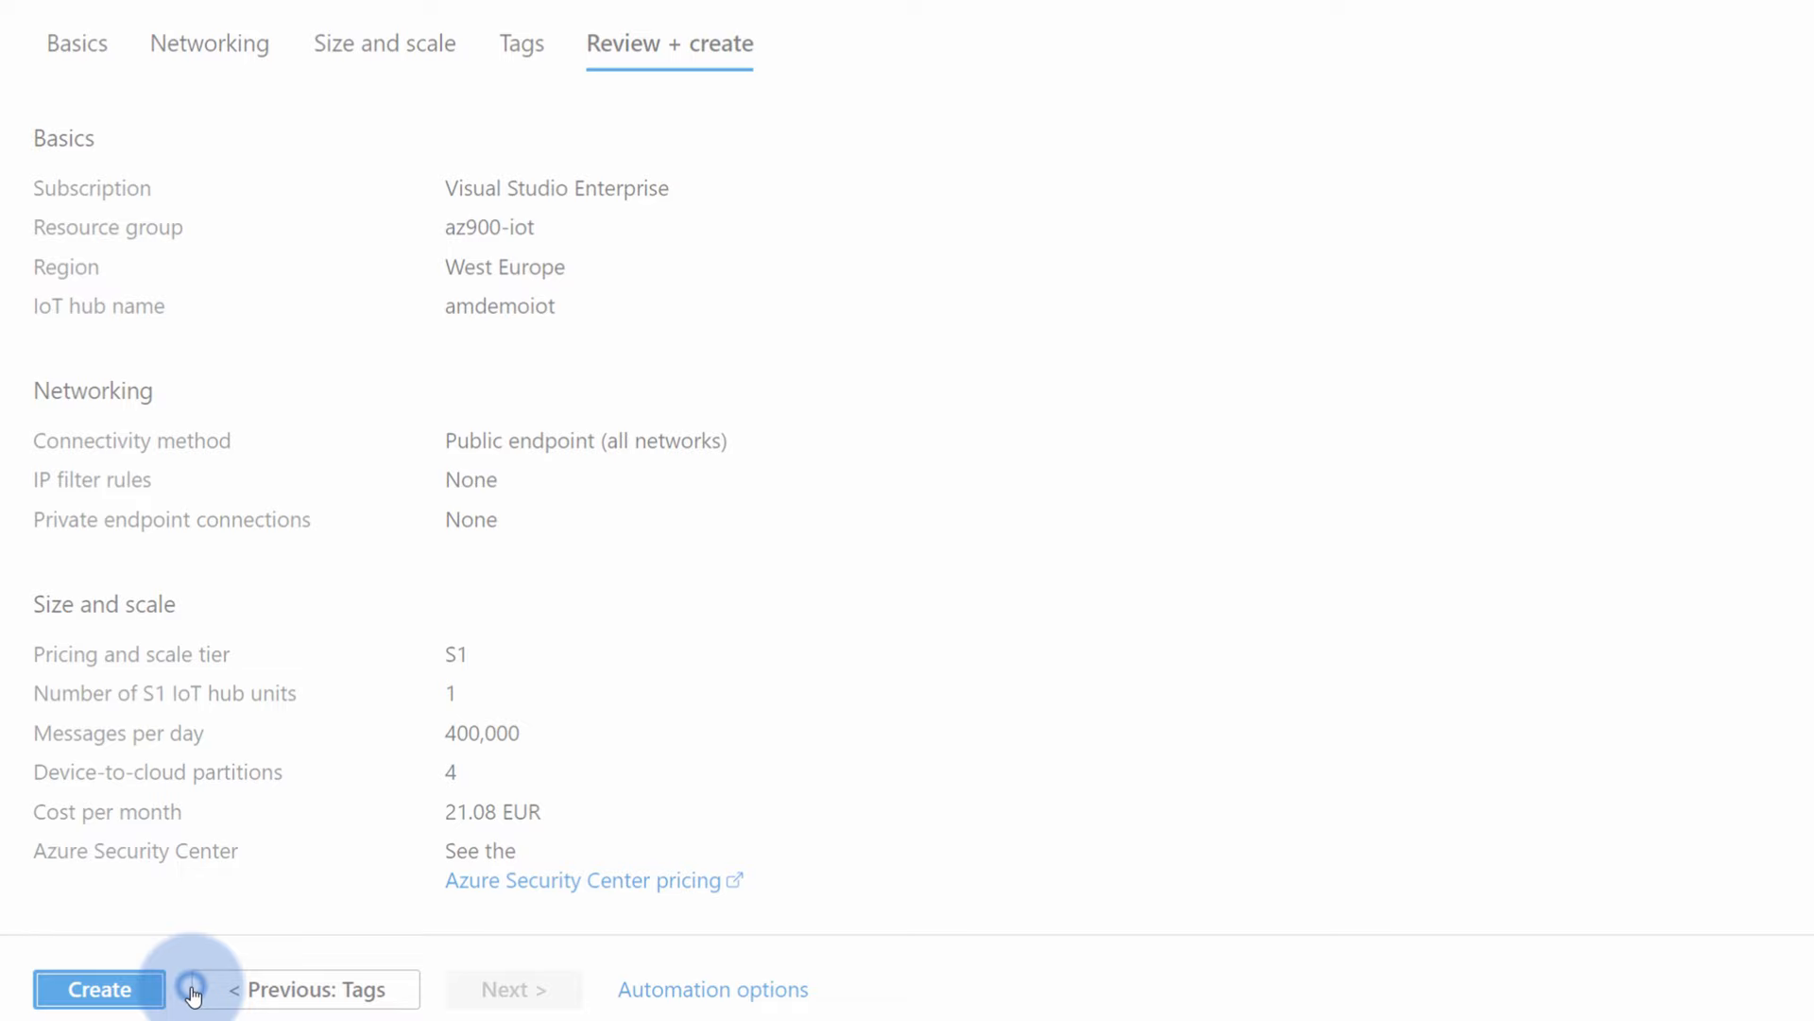
# - Create the amdemoiot hub, wait for deployment, and go to the new resource
pyautogui.click(98, 988)
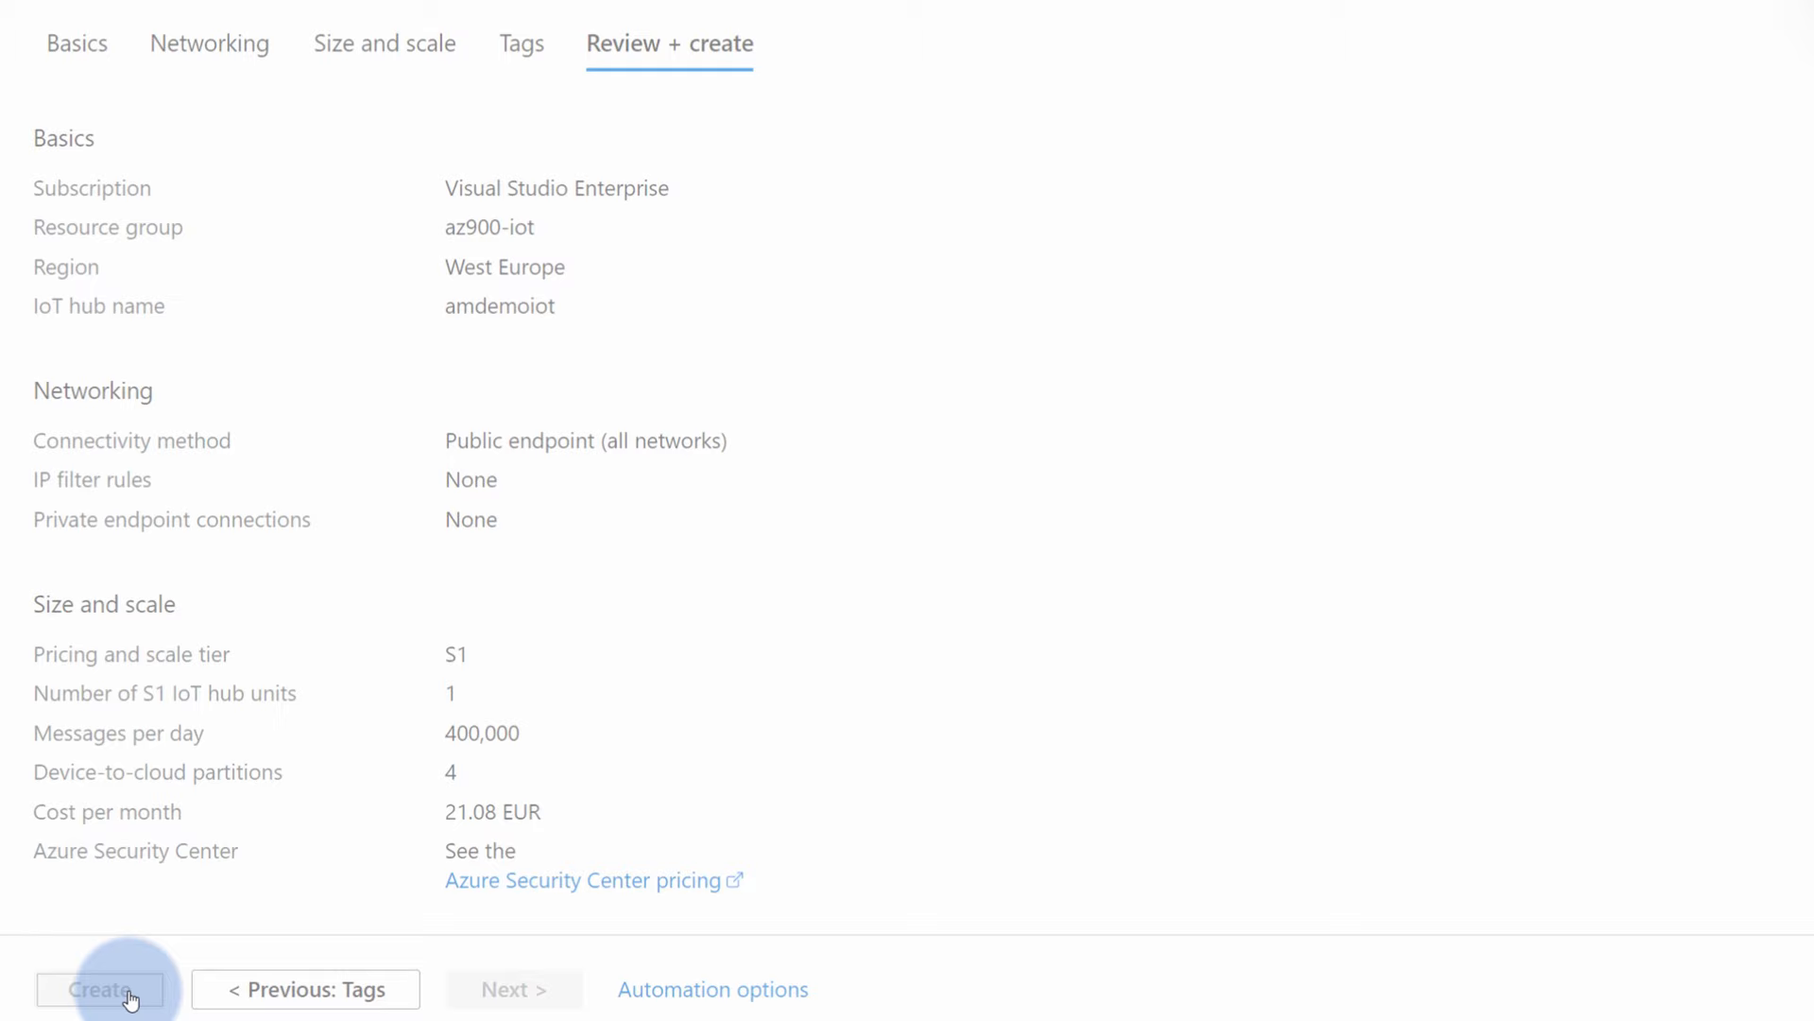
pyautogui.click(100, 988)
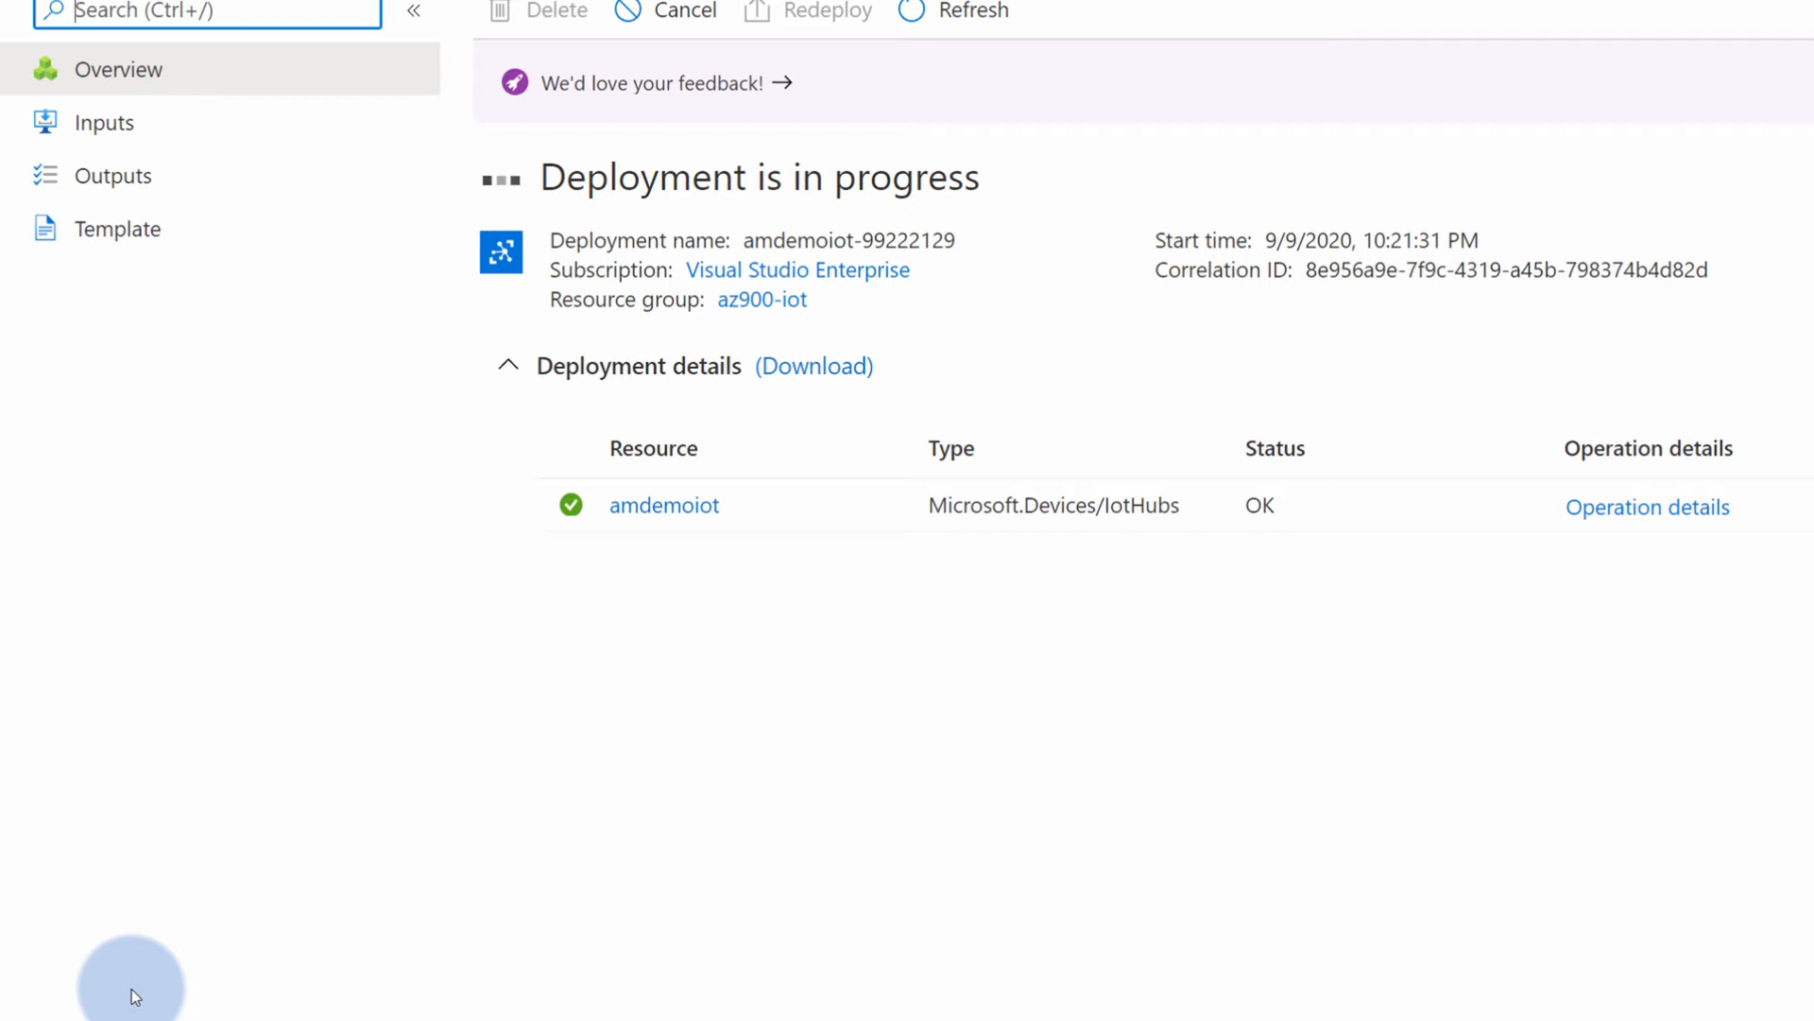
pyautogui.click(664, 504)
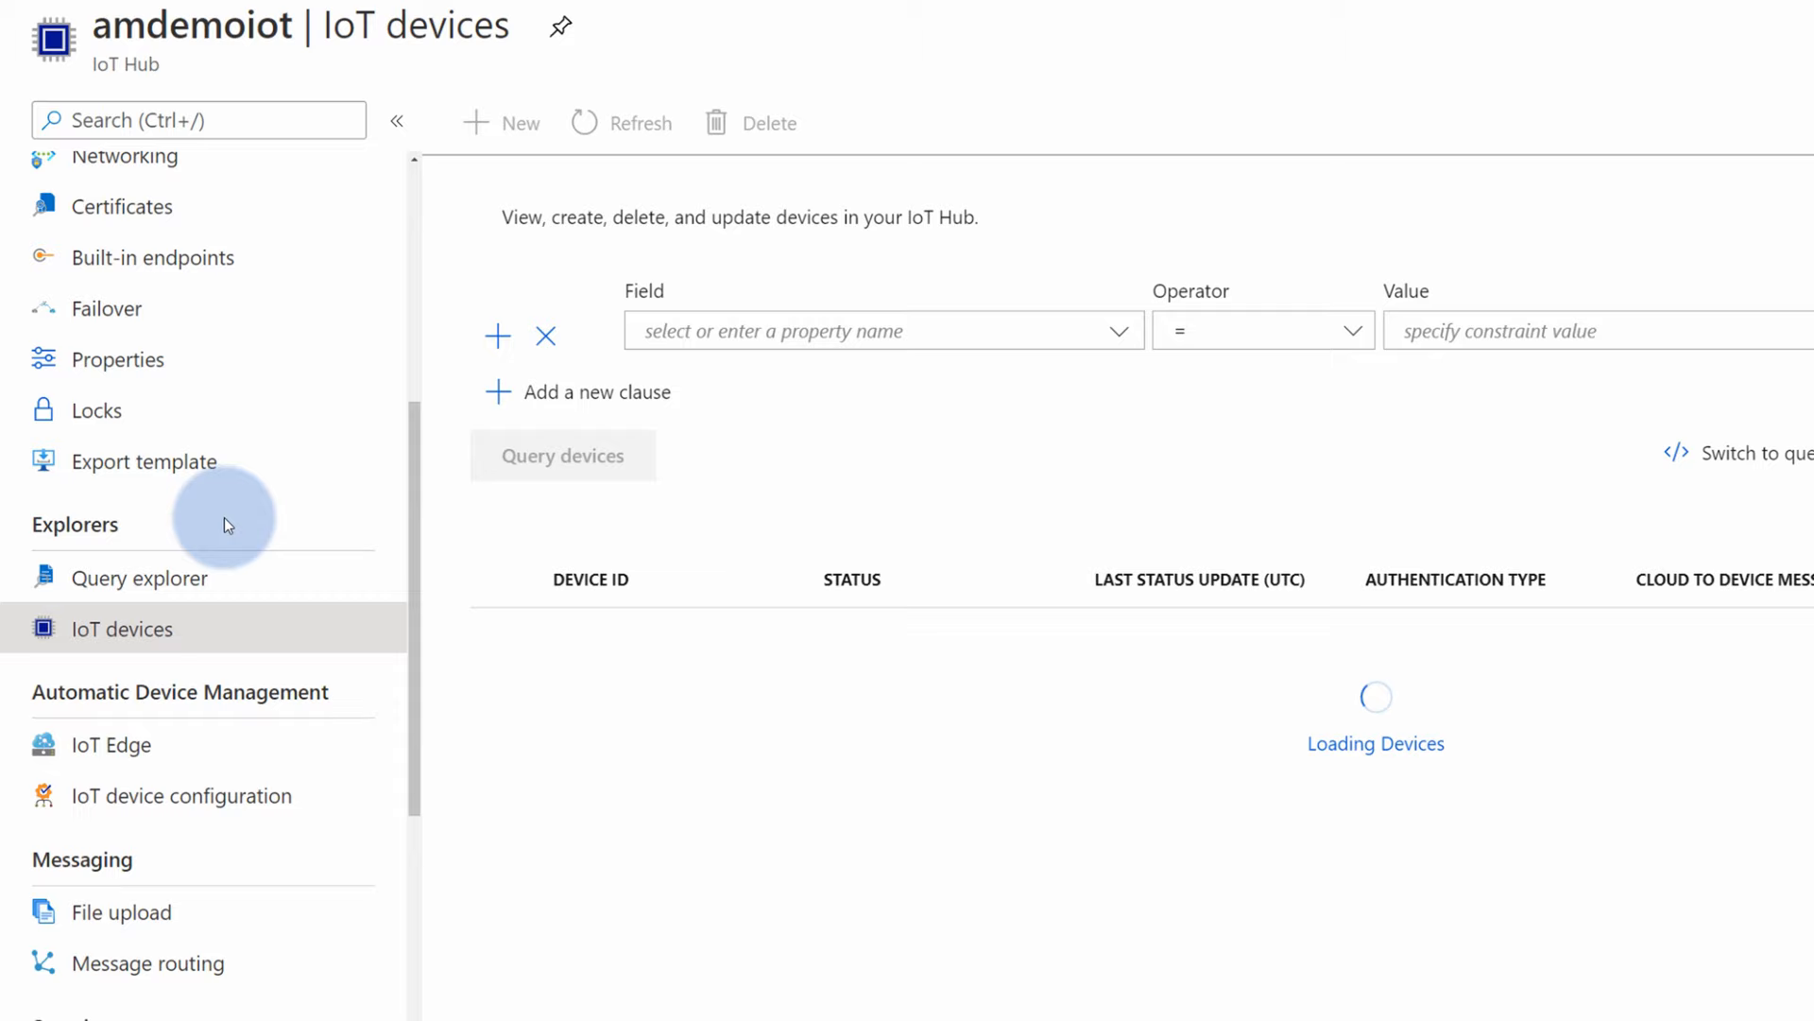
# - Add a new device with Device ID demodevice to the amdemoiot hub and save it
pyautogui.click(503, 123)
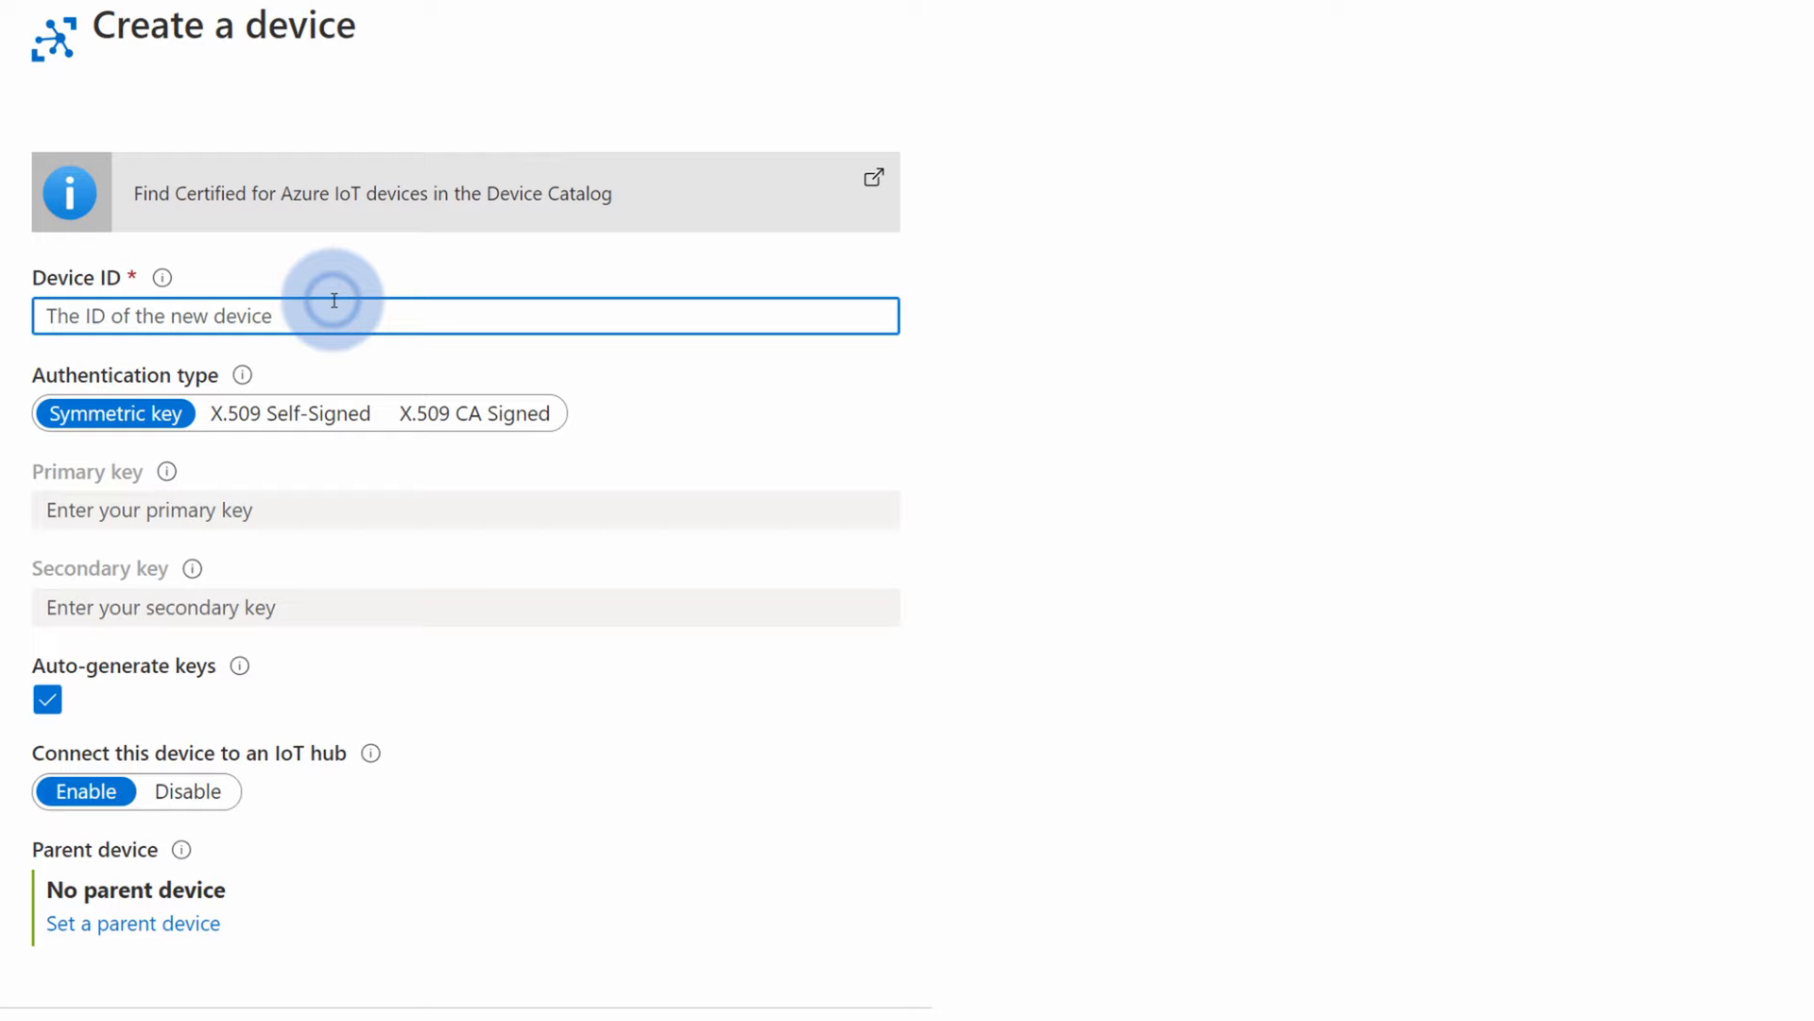
pyautogui.write('demodevice')
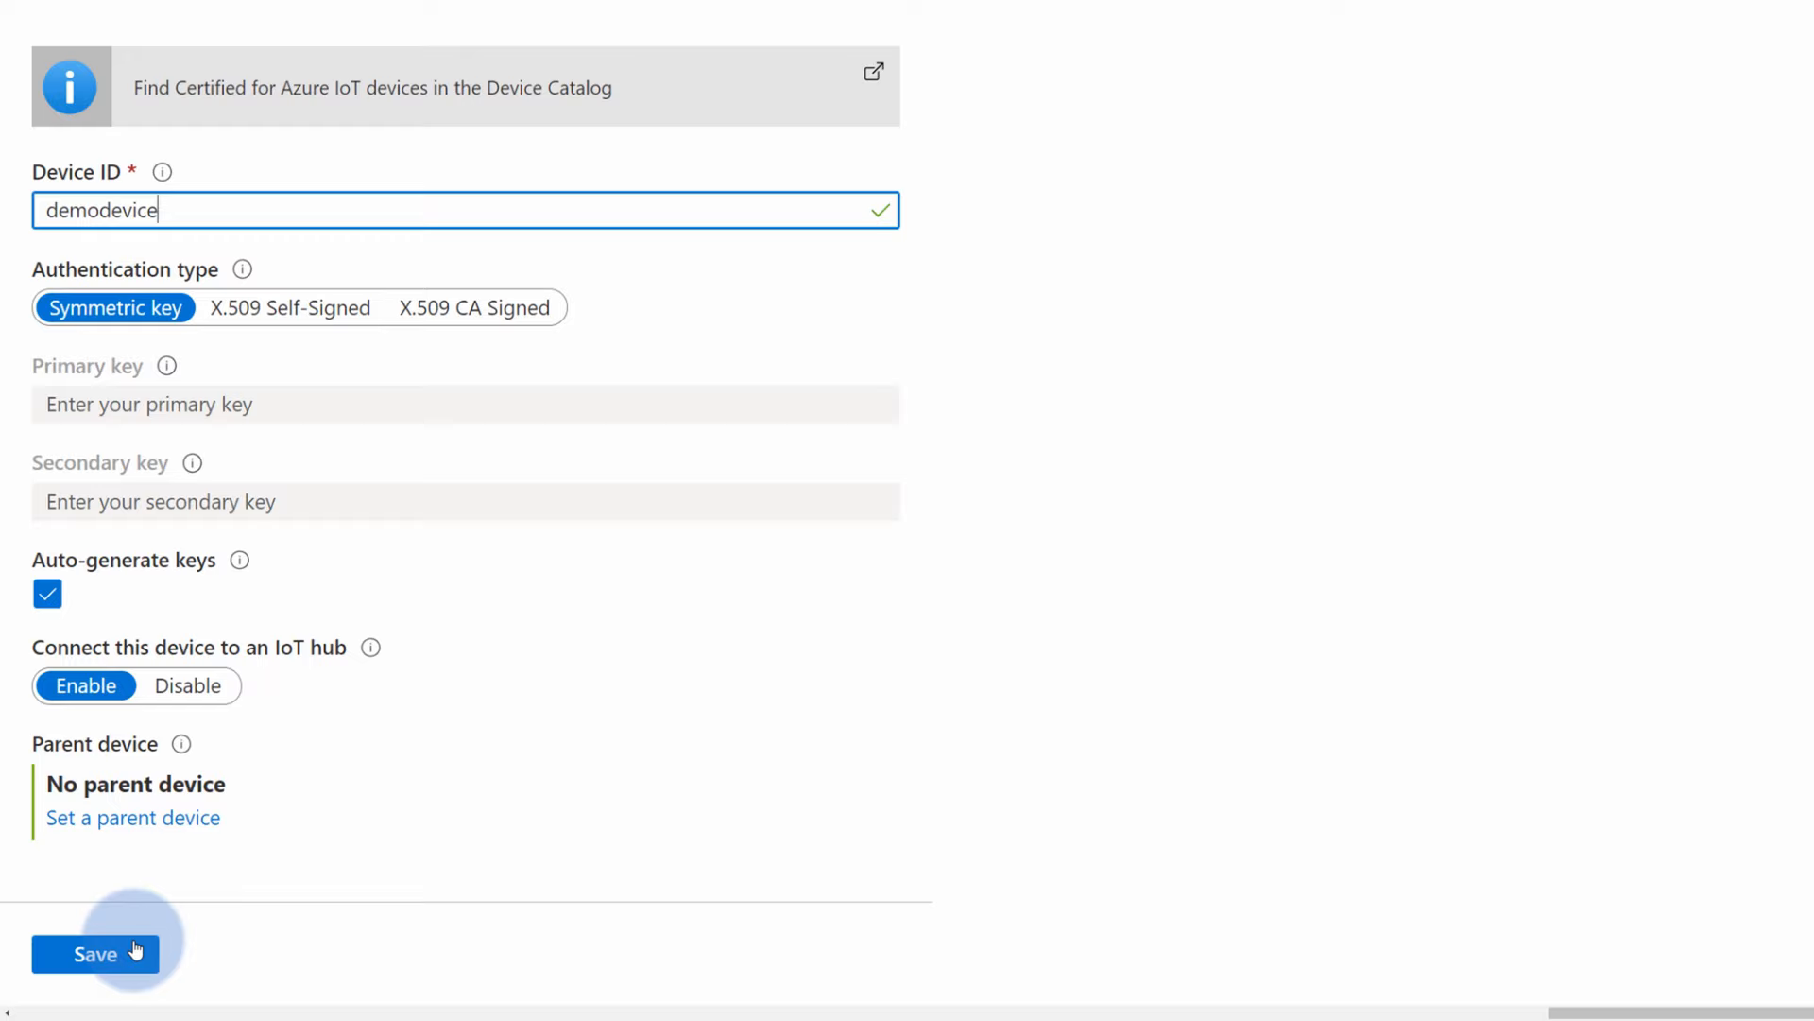
pyautogui.click(96, 953)
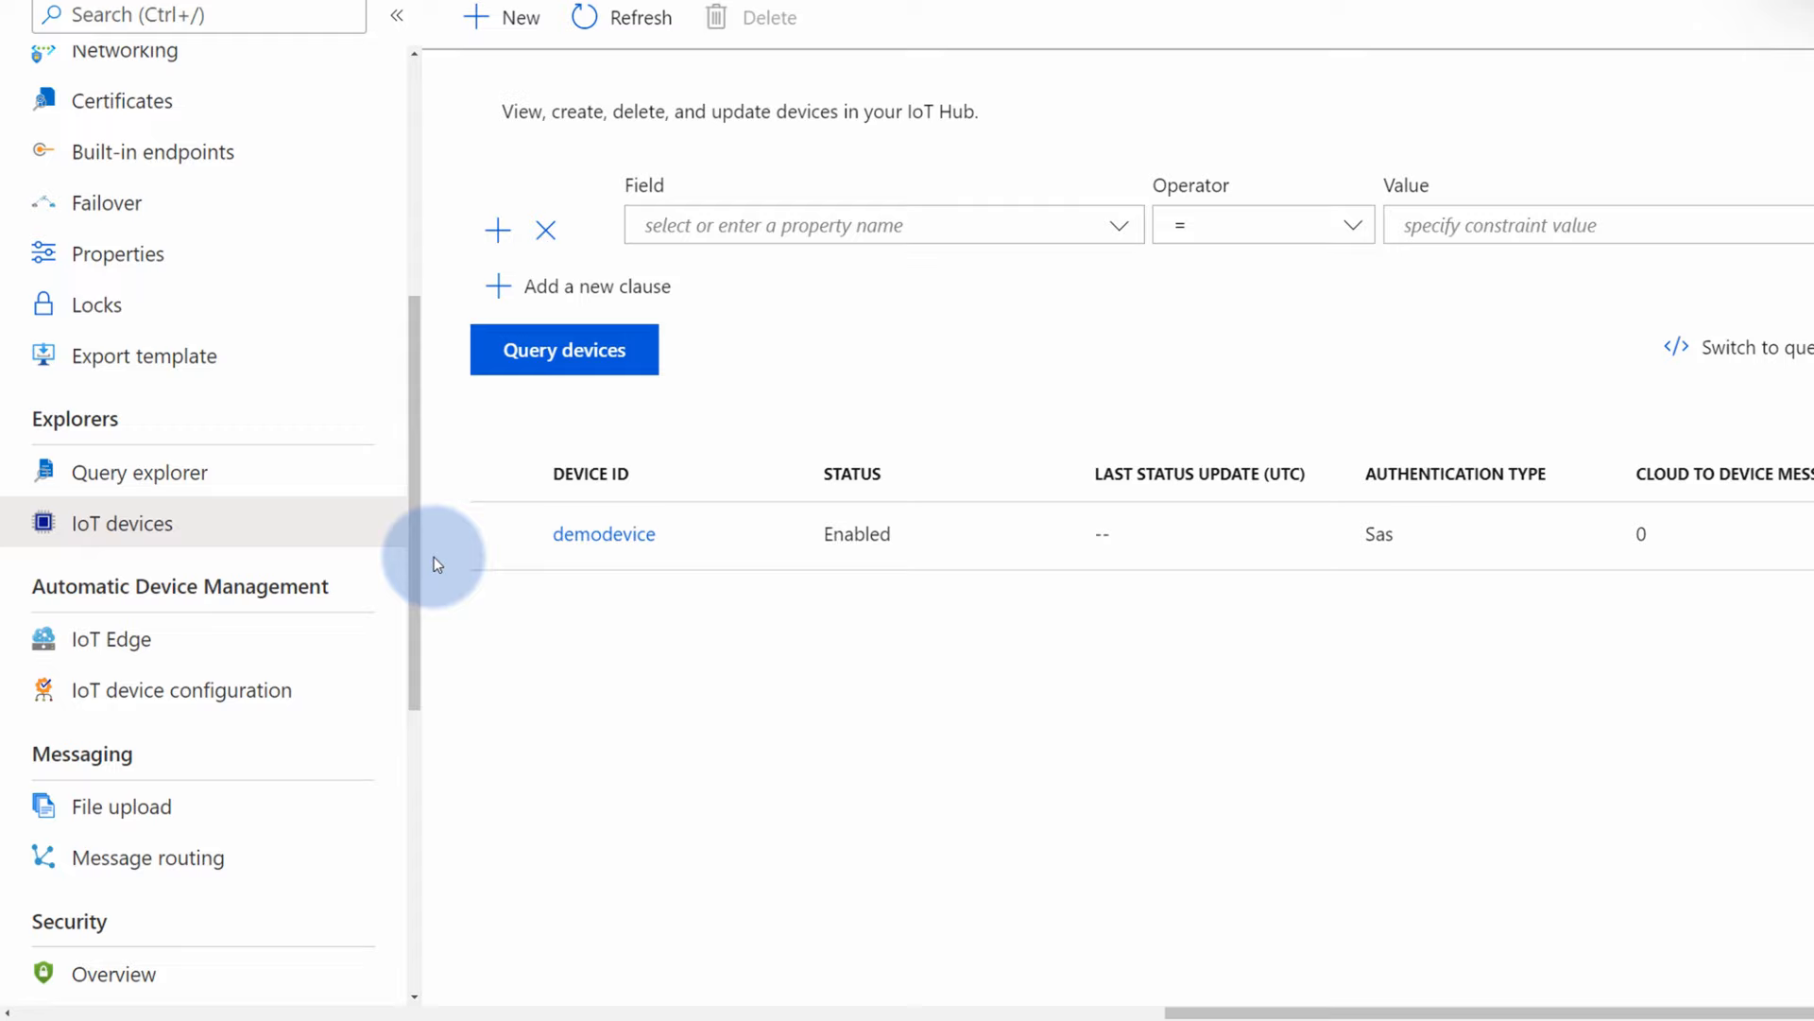
pyautogui.click(604, 533)
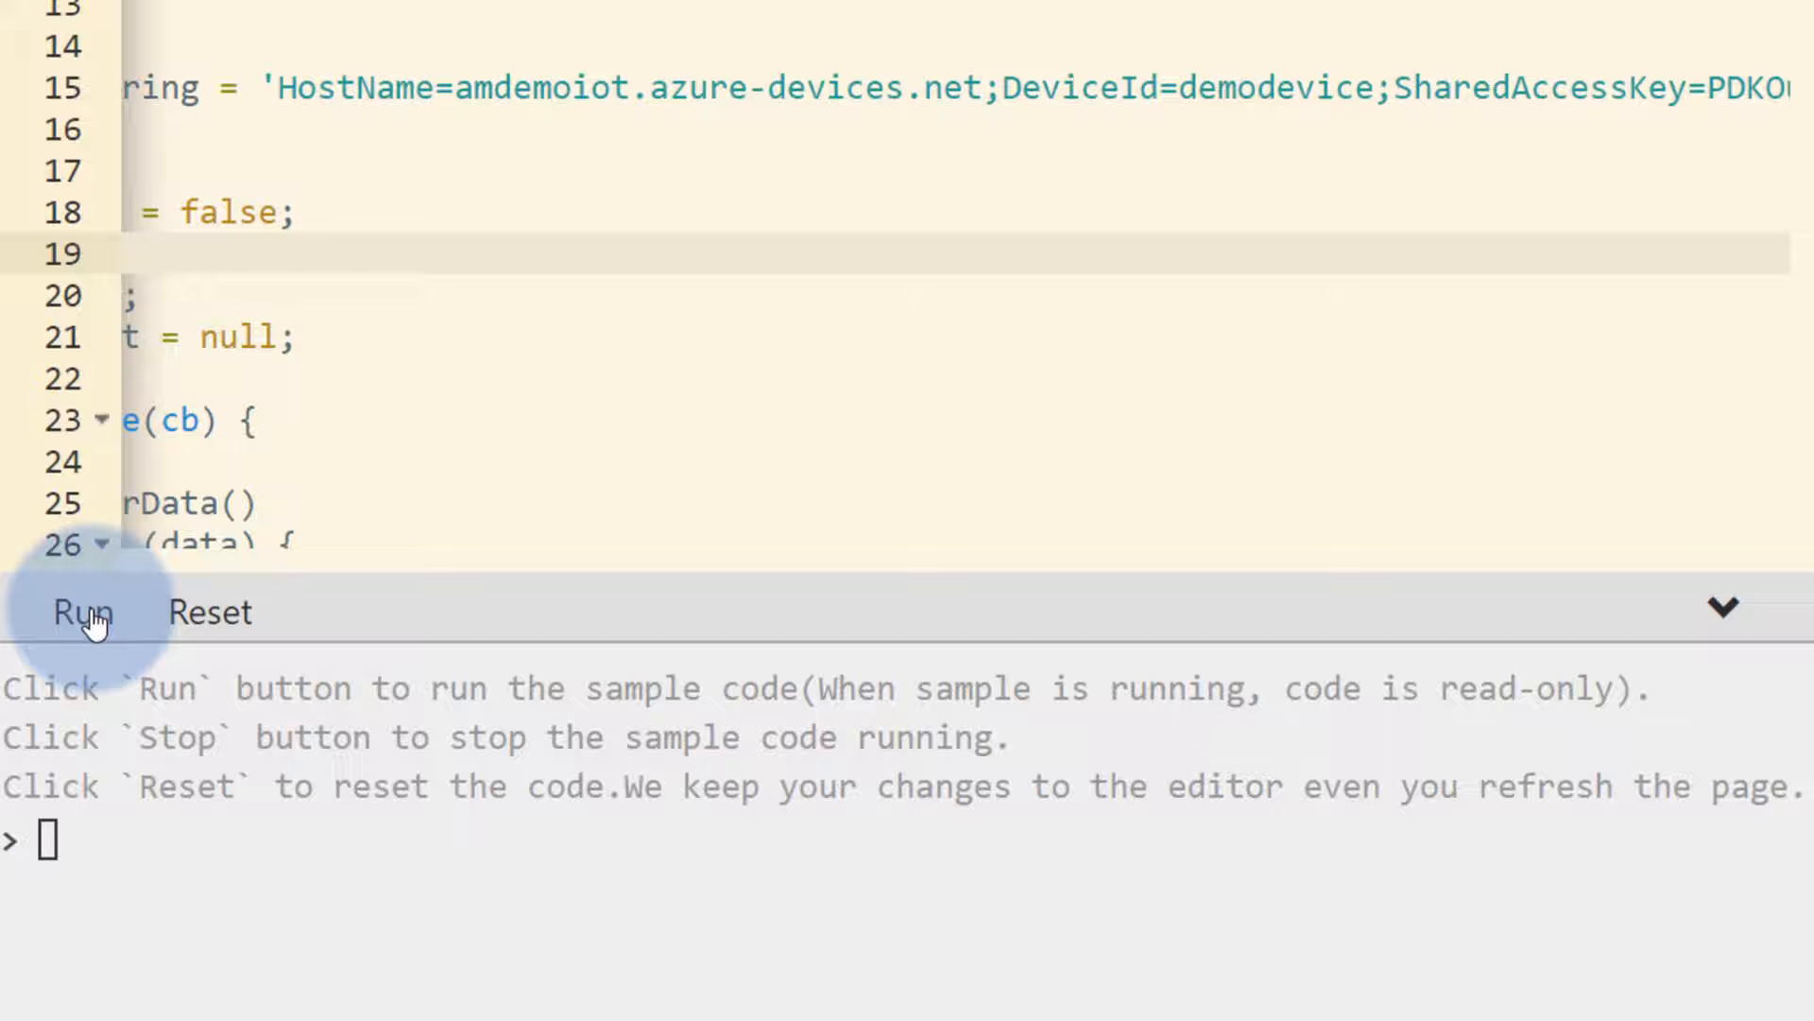
# - Run the sample so demodevice sends temperature messages to the amdemoiot hub
pyautogui.click(75, 610)
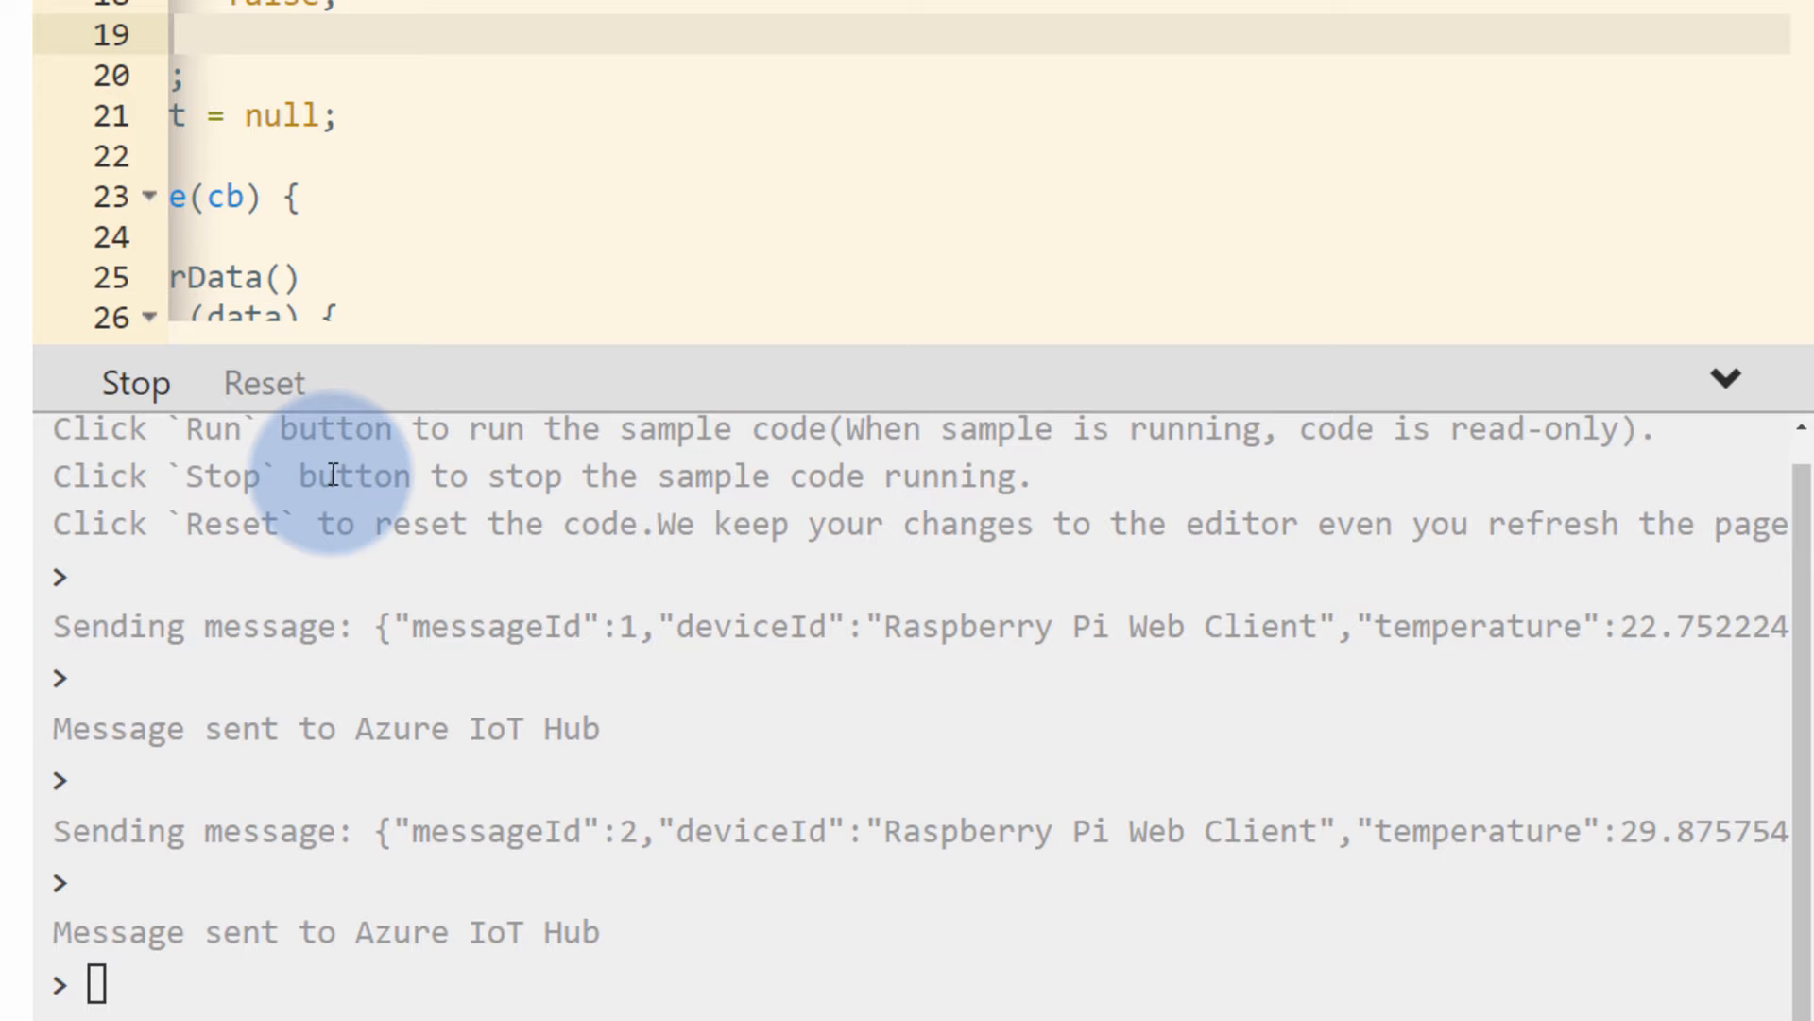